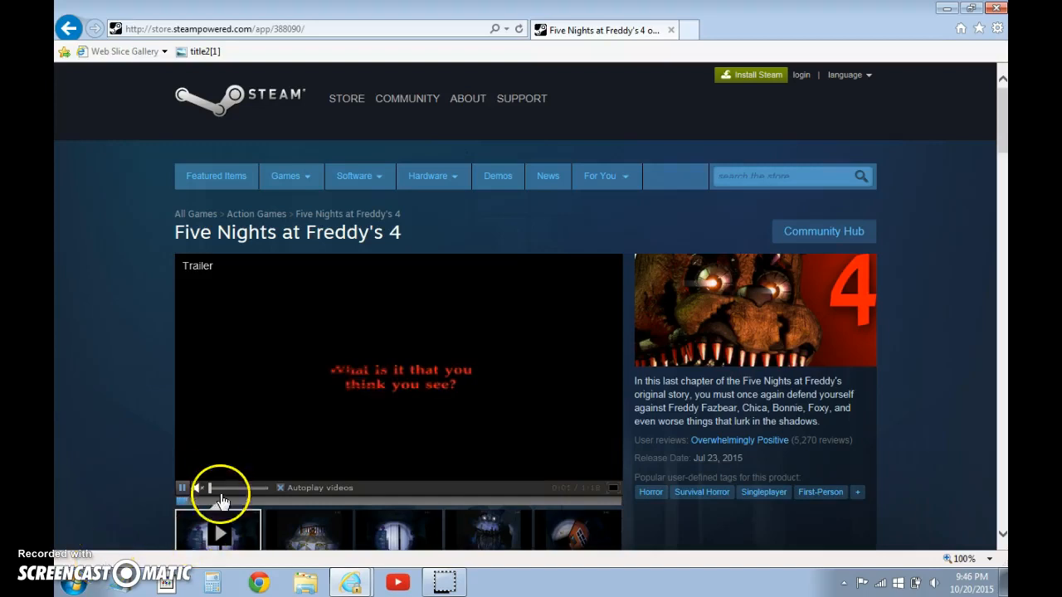
Step: Scroll the Five Nights at Freddy's 4 store page down to the Recent updates section
scroll(down, 3)
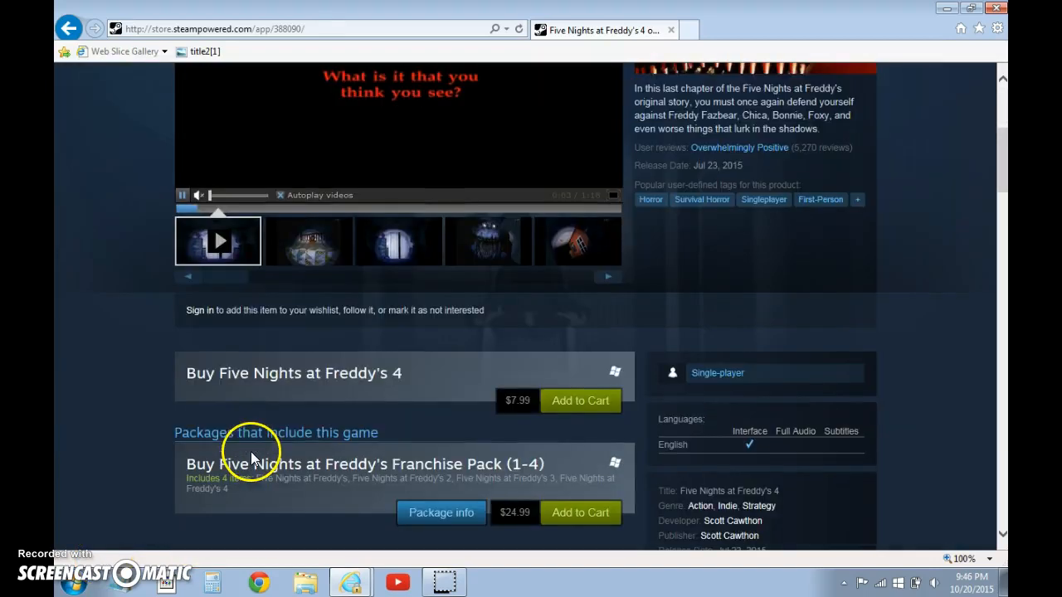
scroll(down, 3)
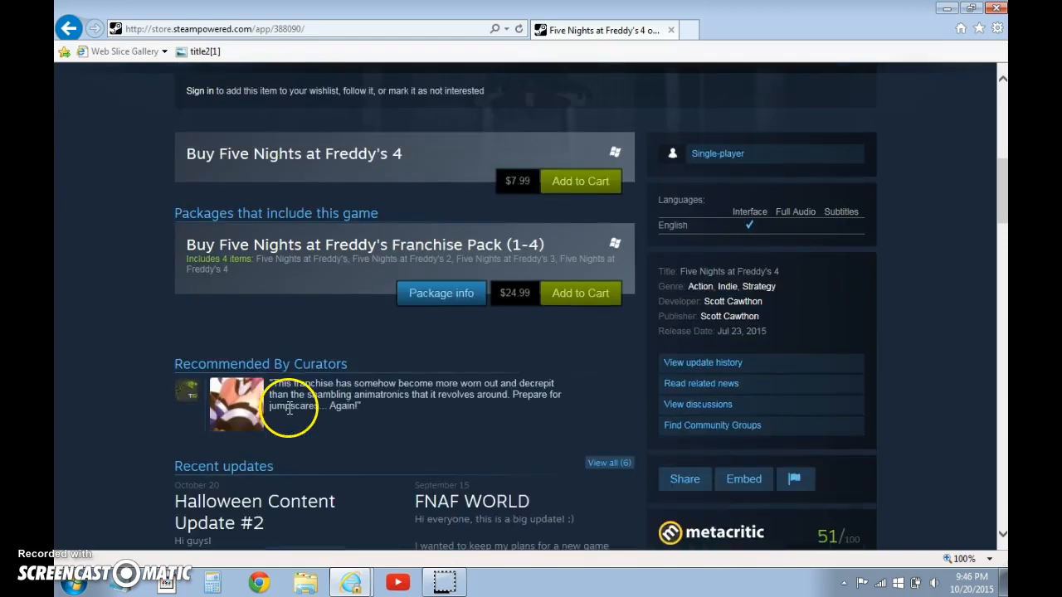
scroll(down, 3)
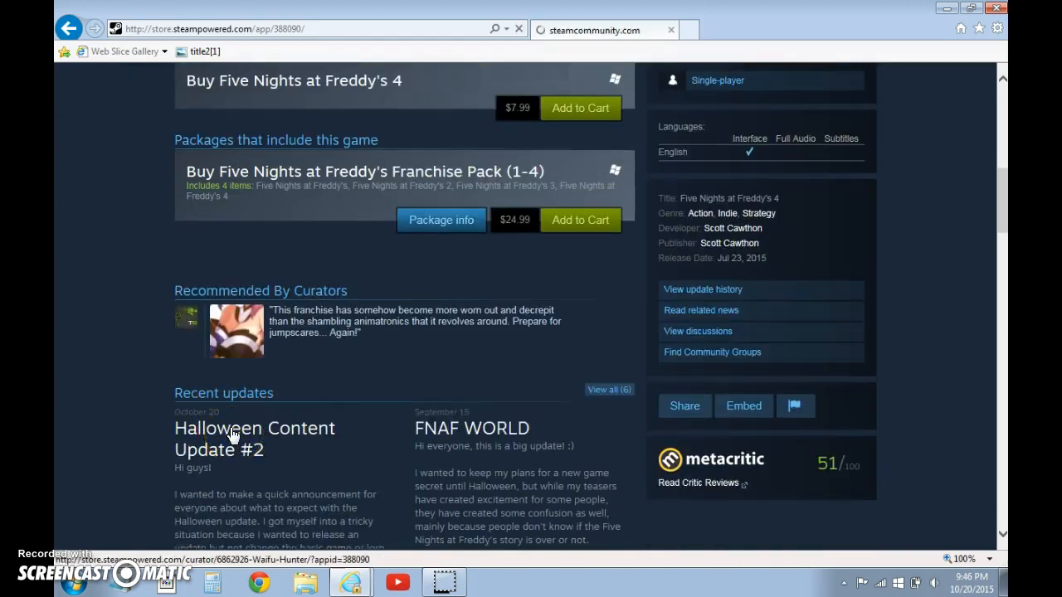
Step: Open the 'Halloween Content Update #2' news post from Recent updates
click(224, 439)
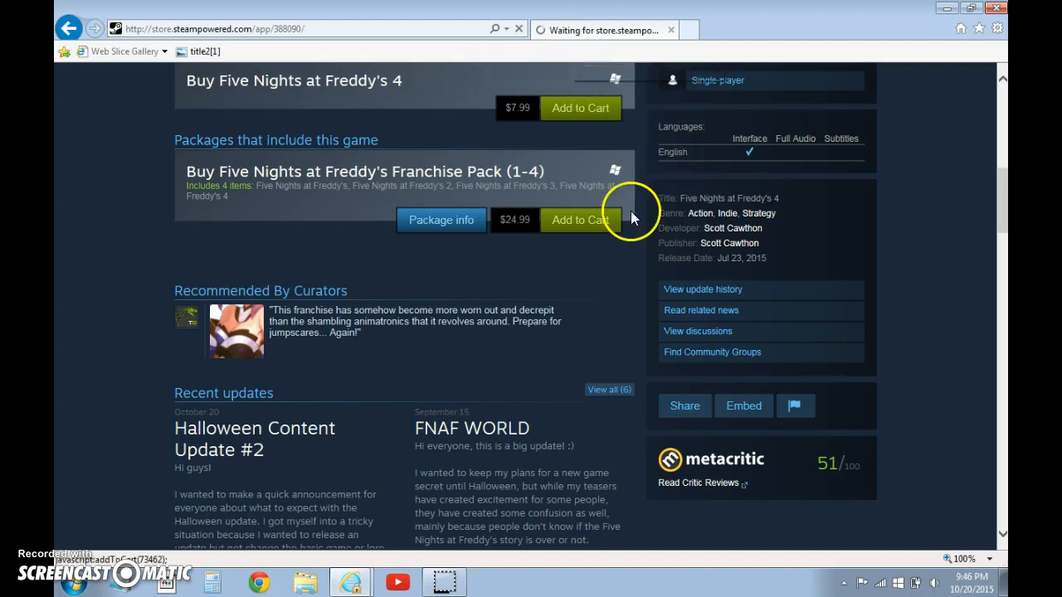
mouse_move(630, 215)
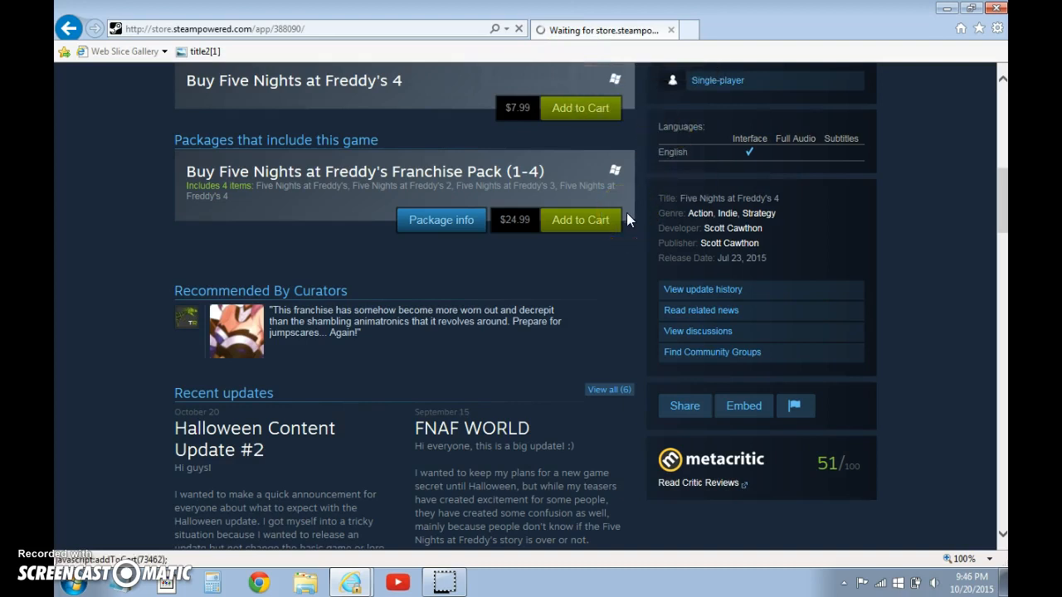
mouse_move(667, 146)
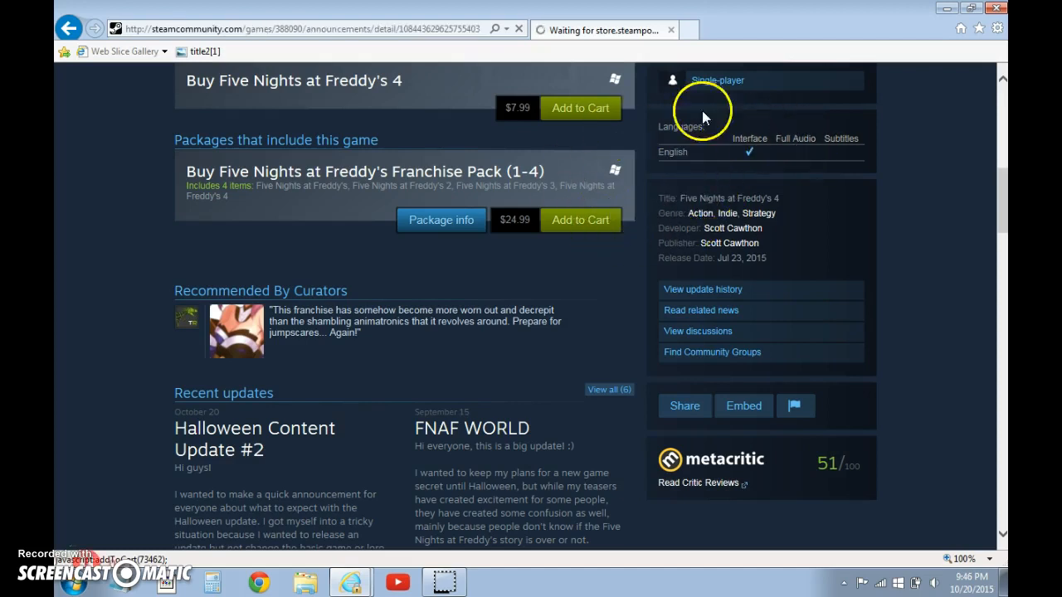
mouse_move(996, 142)
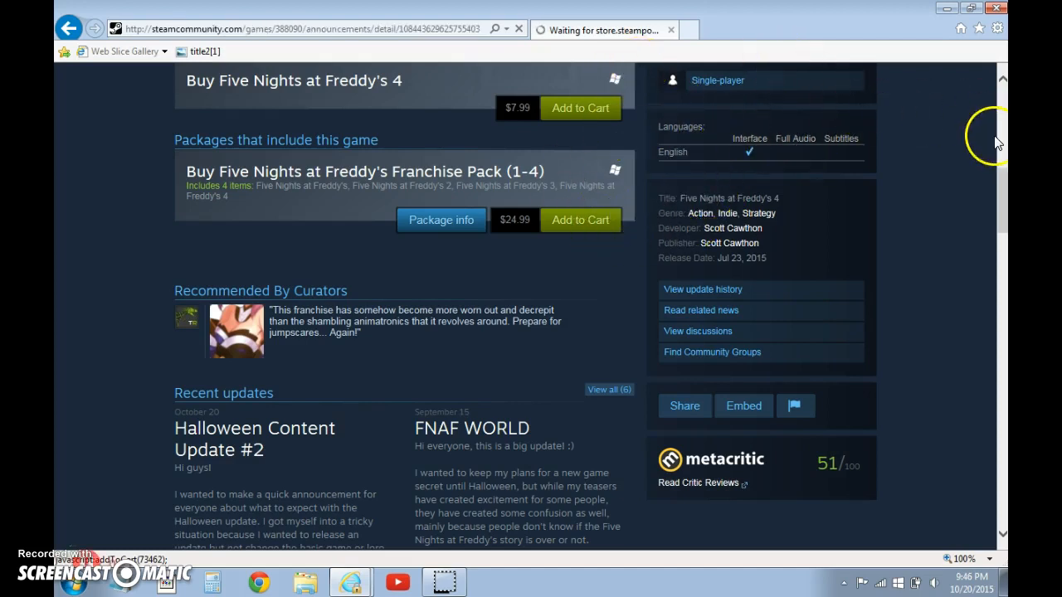
mouse_move(554, 113)
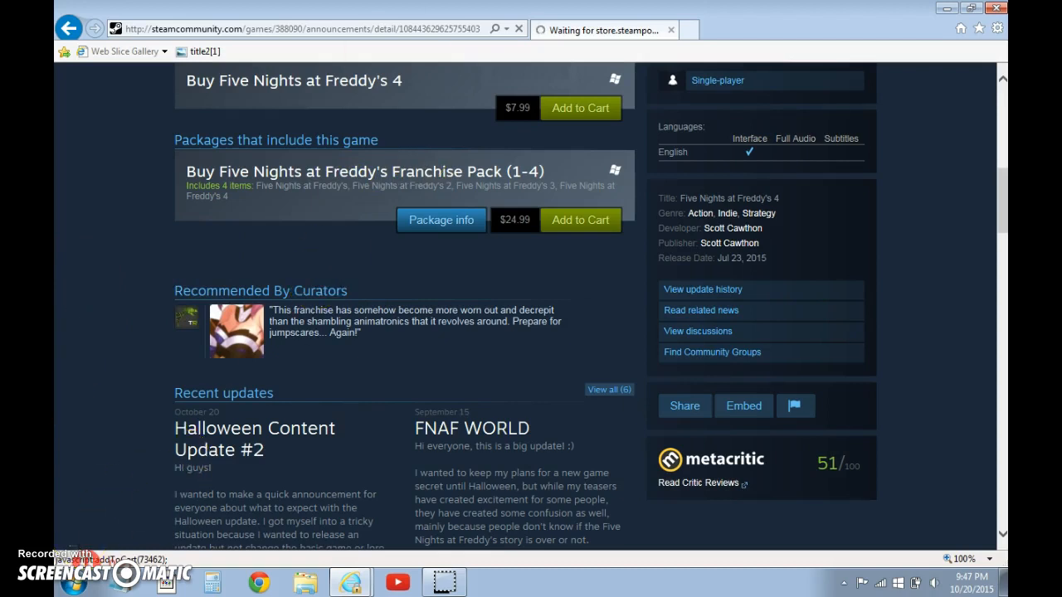
mouse_move(468, 63)
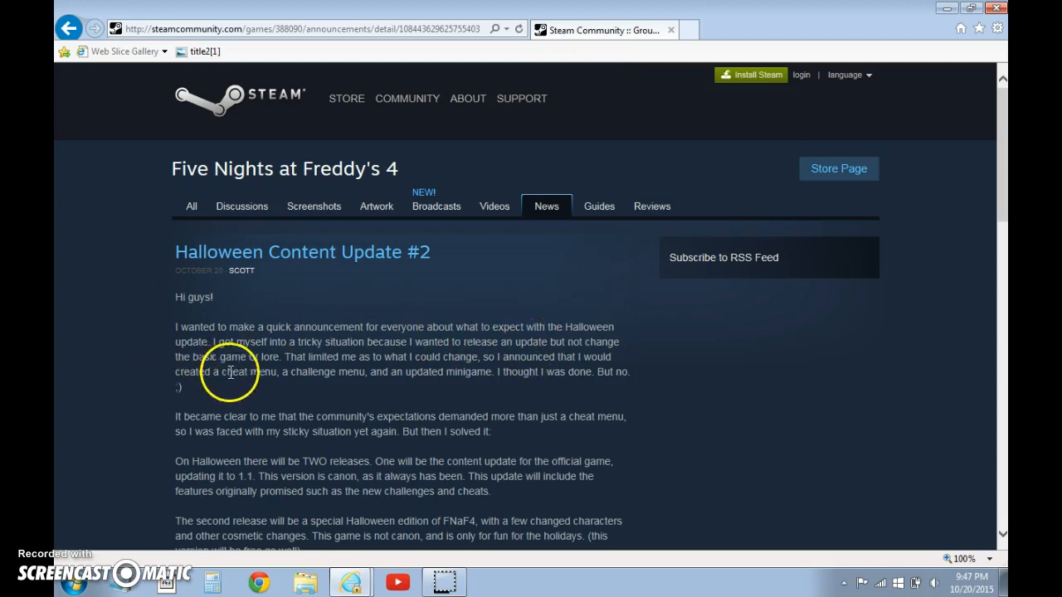
mouse_move(445, 403)
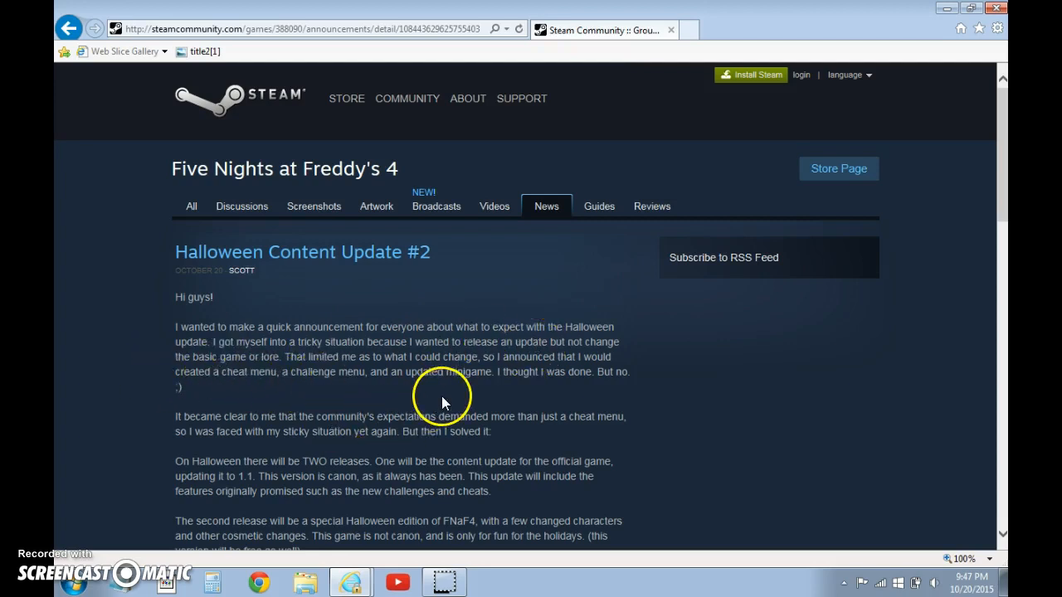
mouse_move(623, 385)
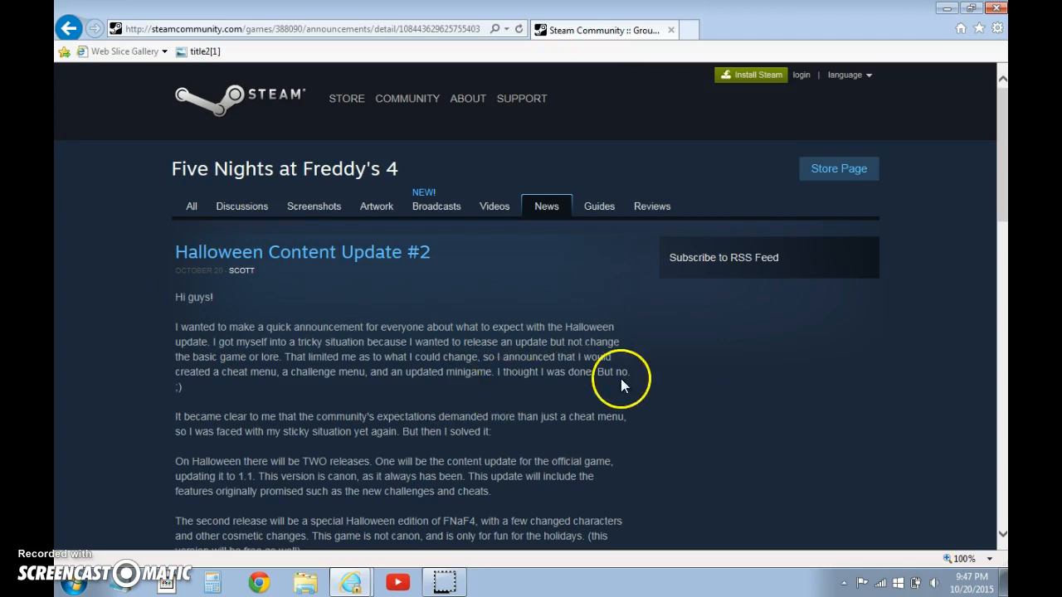
Step: Scroll slightly through the Halloween Content Update #2 announcement text to read it
scroll(down, 3)
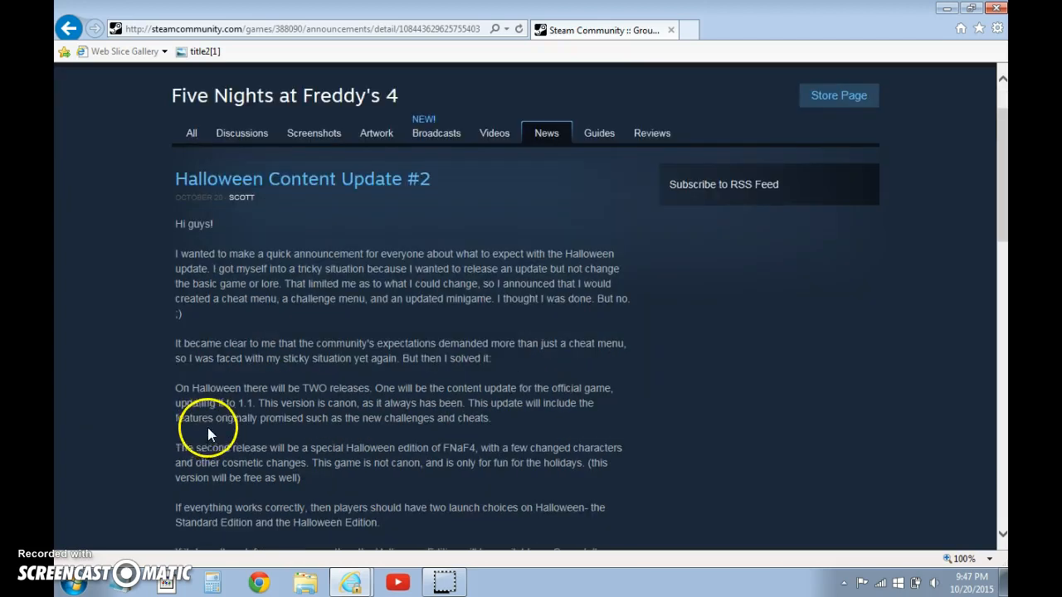
mouse_move(302, 362)
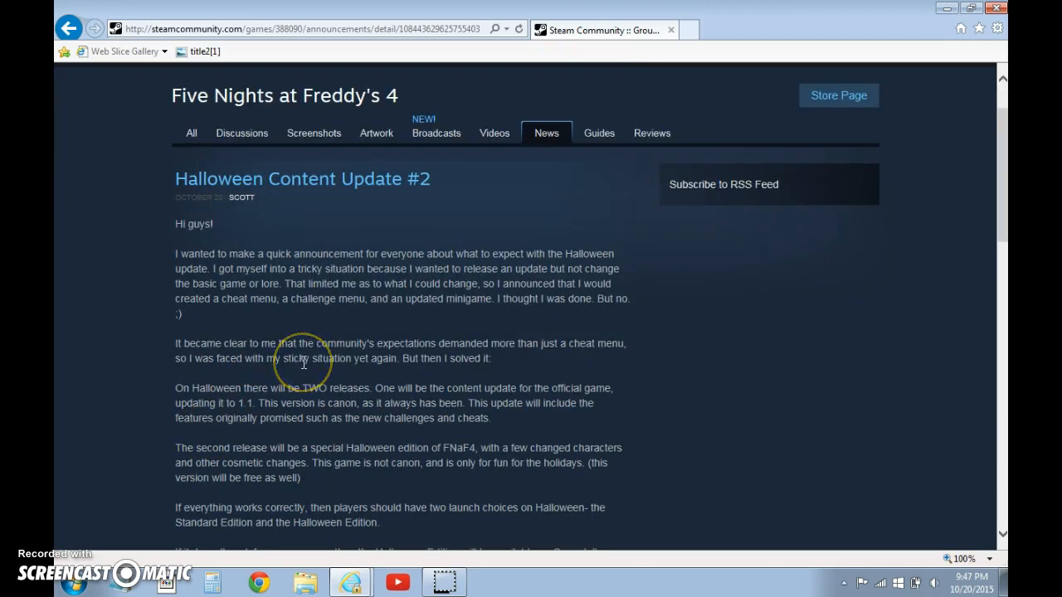
mouse_move(305, 362)
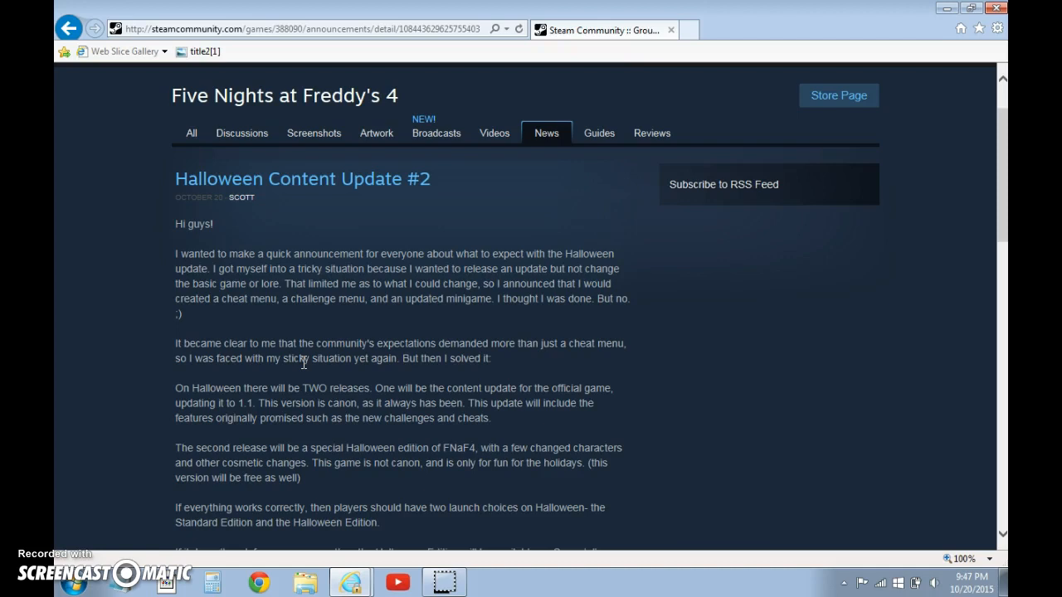
mouse_move(229, 478)
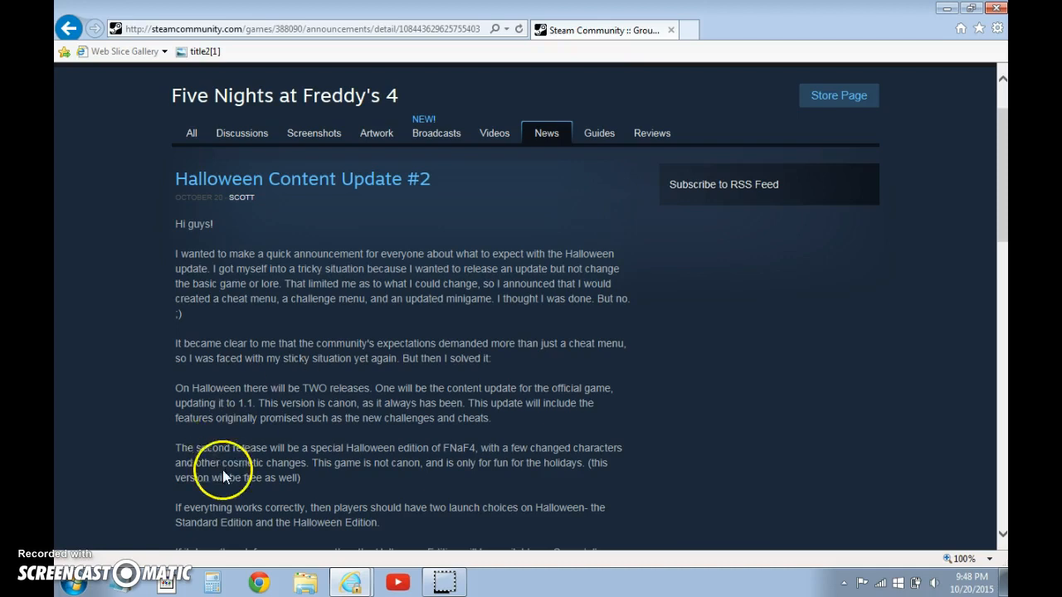
Step: Scroll to the announcement's final GameJolt paragraph and its Rate up and Share buttons
scroll(down, 3)
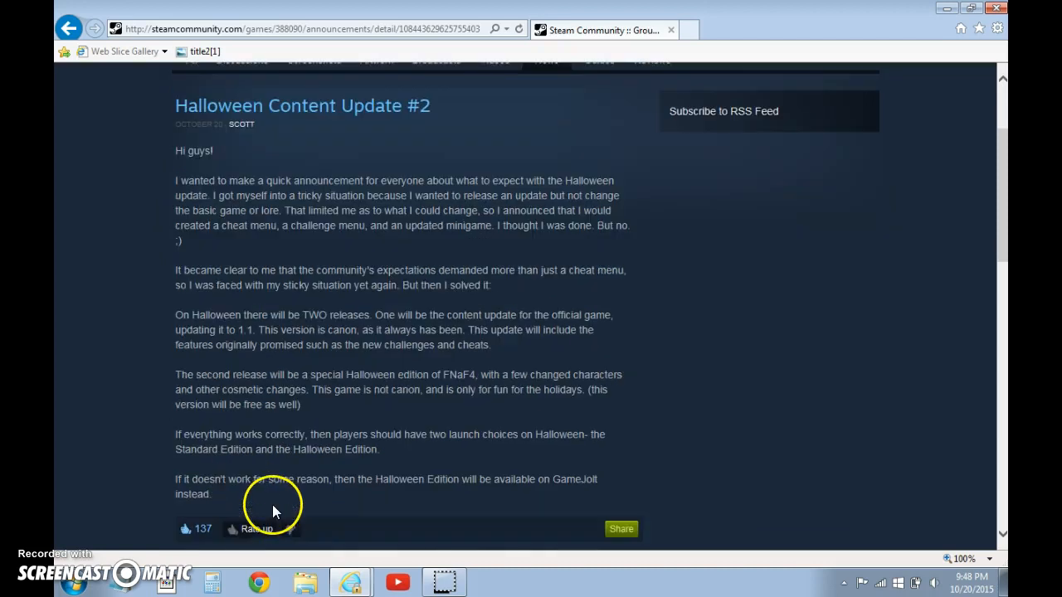
mouse_move(236, 344)
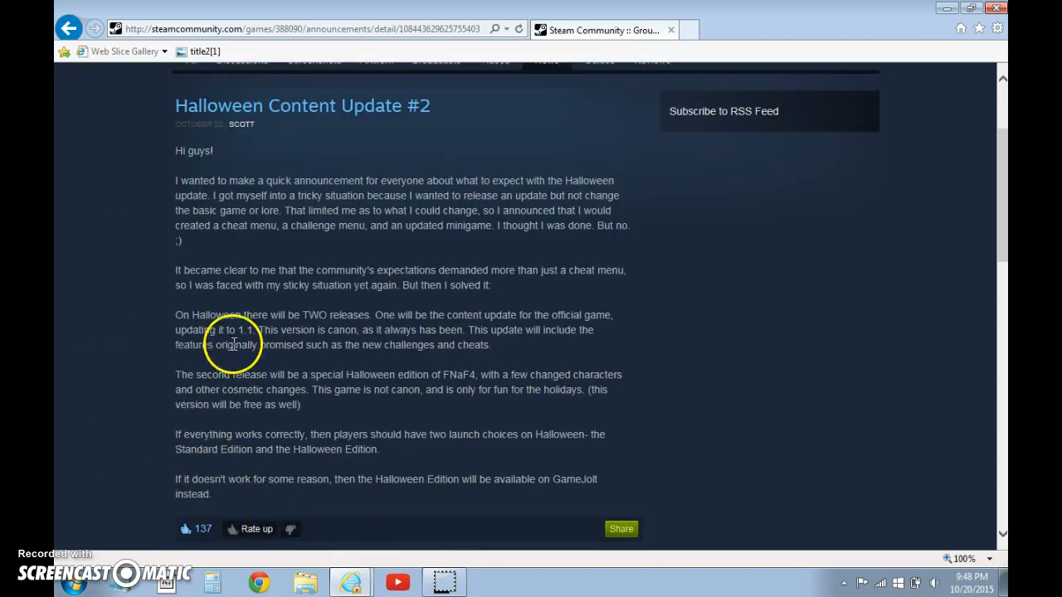
mouse_move(219, 452)
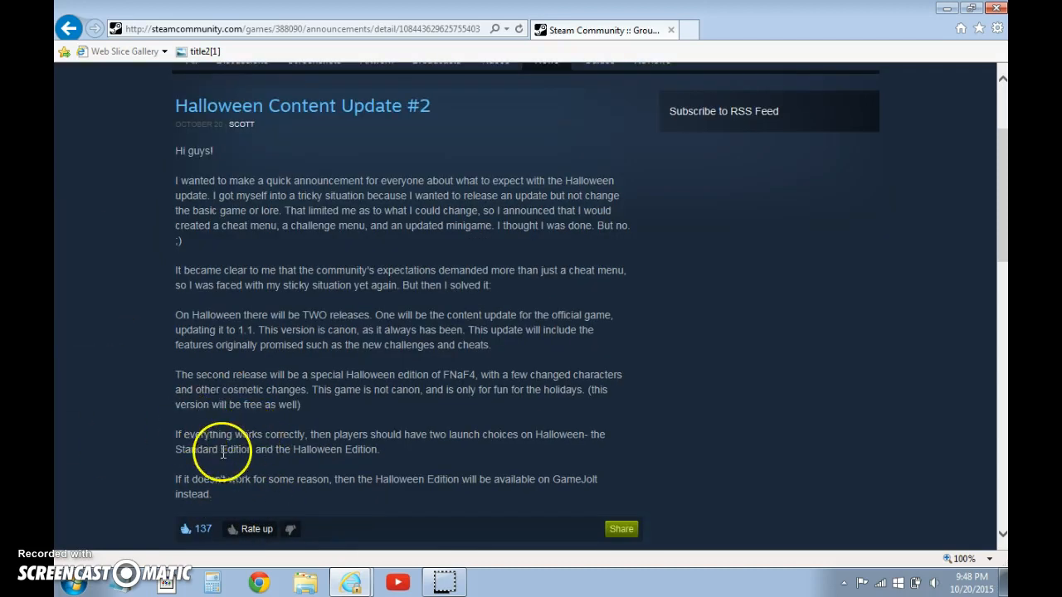
mouse_move(262, 448)
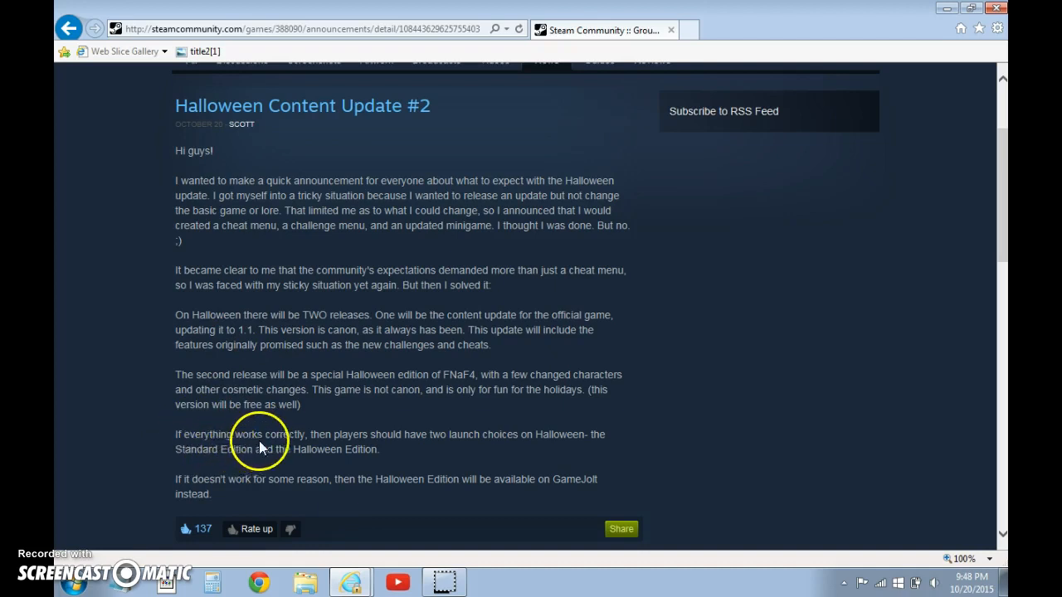
mouse_move(405, 461)
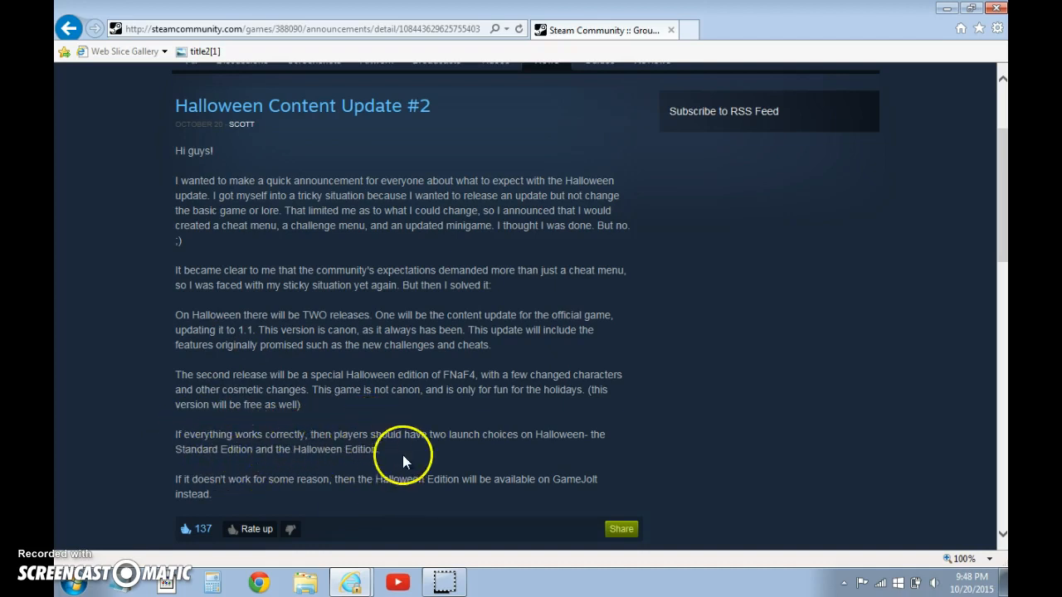
mouse_move(561, 456)
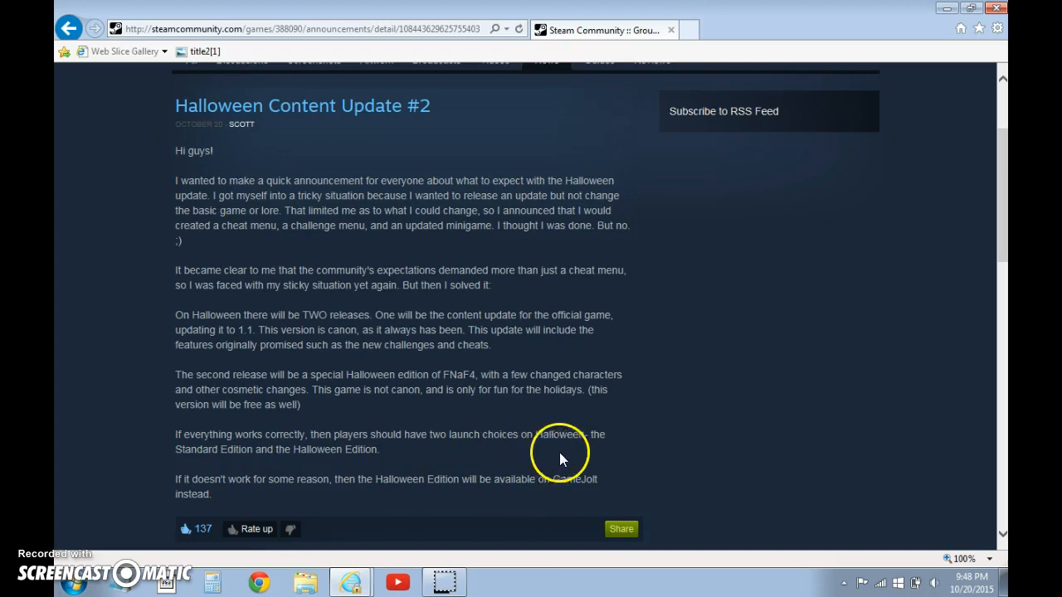
mouse_move(313, 471)
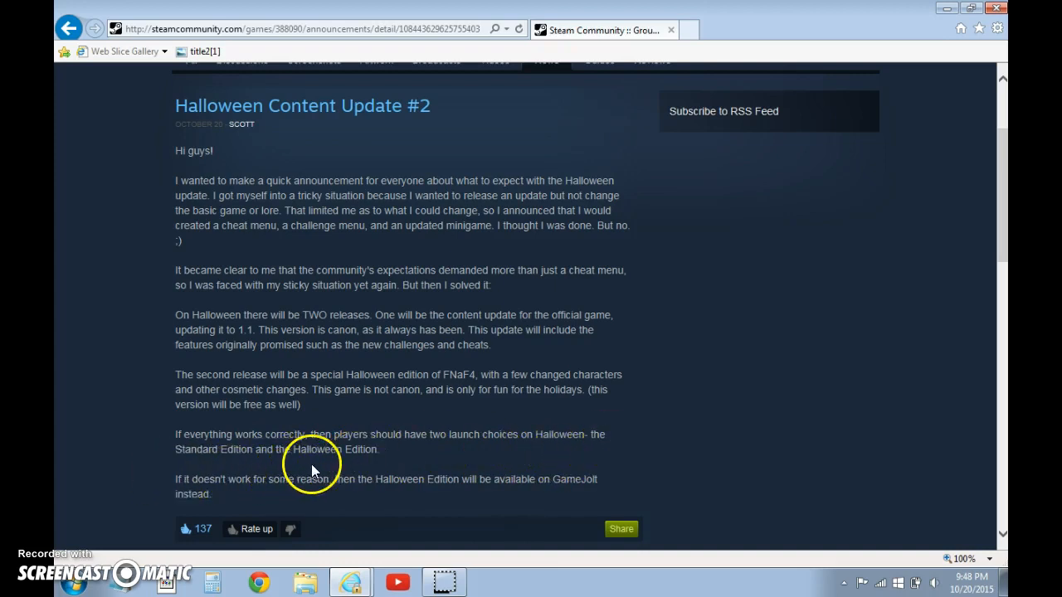
mouse_move(252, 481)
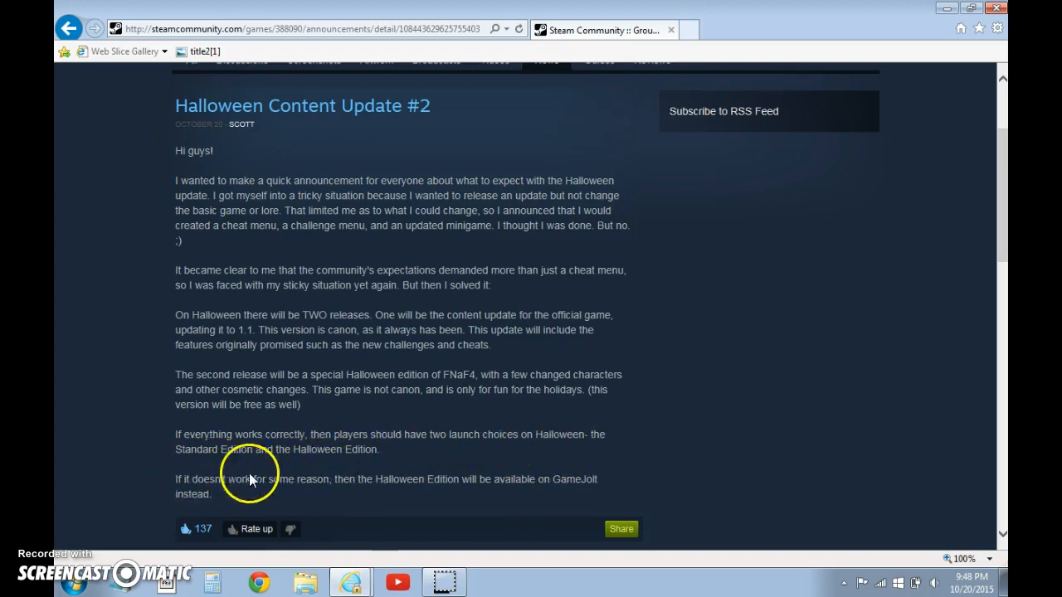
mouse_move(484, 479)
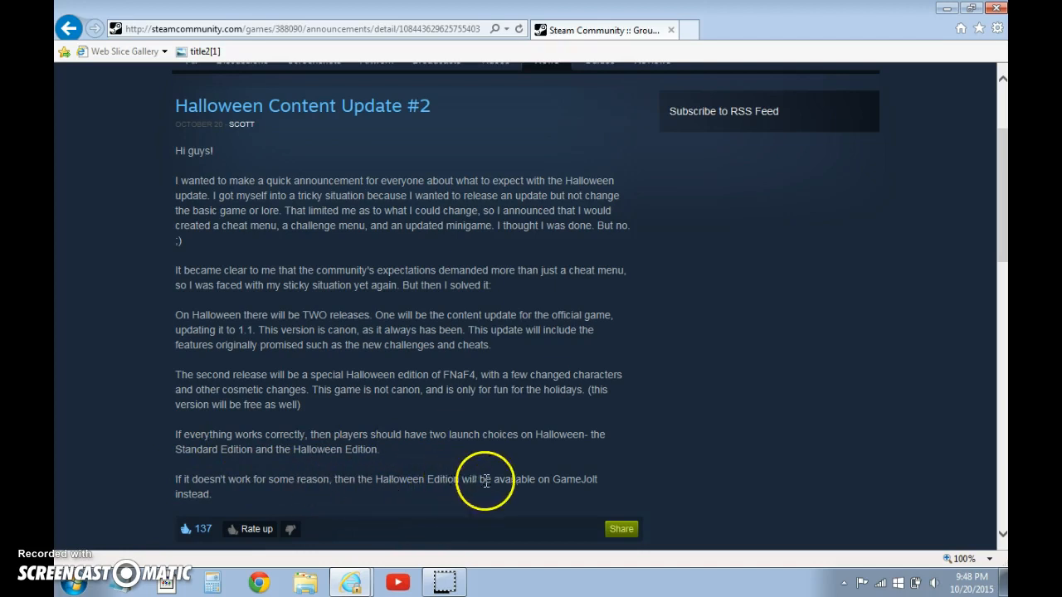
mouse_move(375, 478)
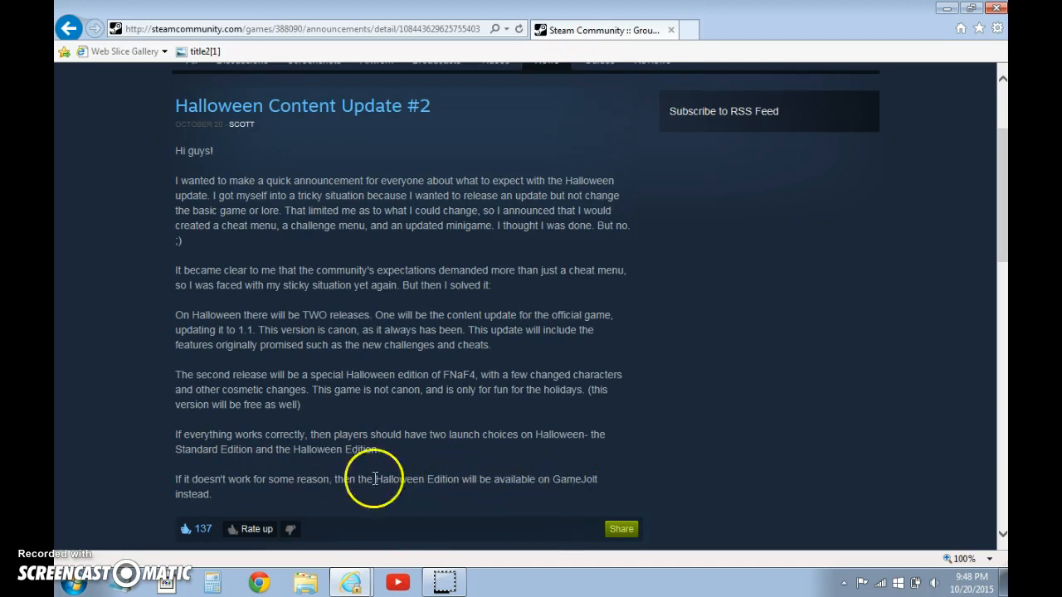
Step: Scroll through the post's 150 comments to the page navigation at the bottom
scroll(down, 3)
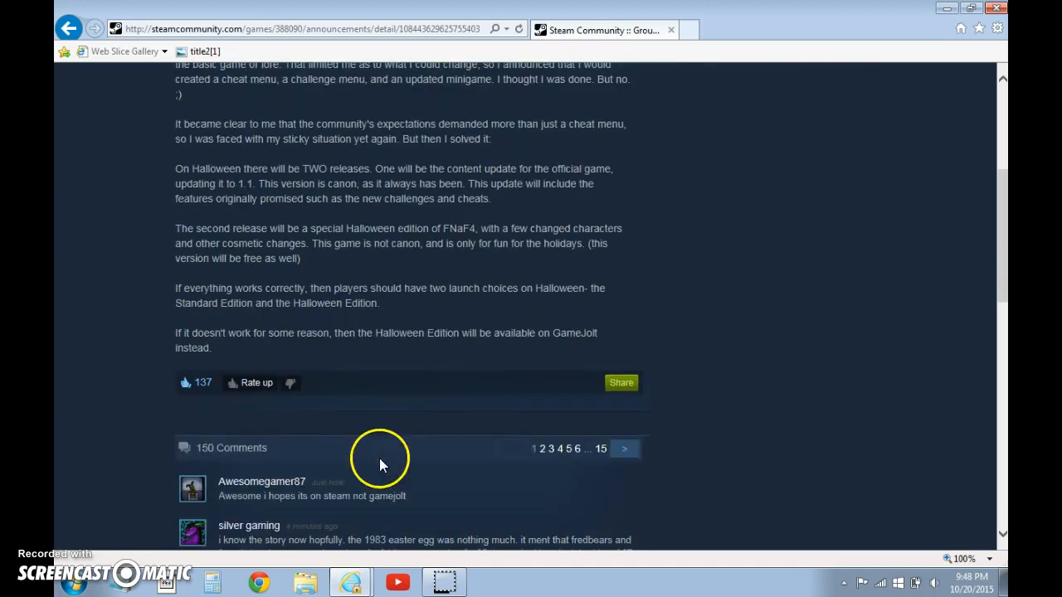
scroll(down, 3)
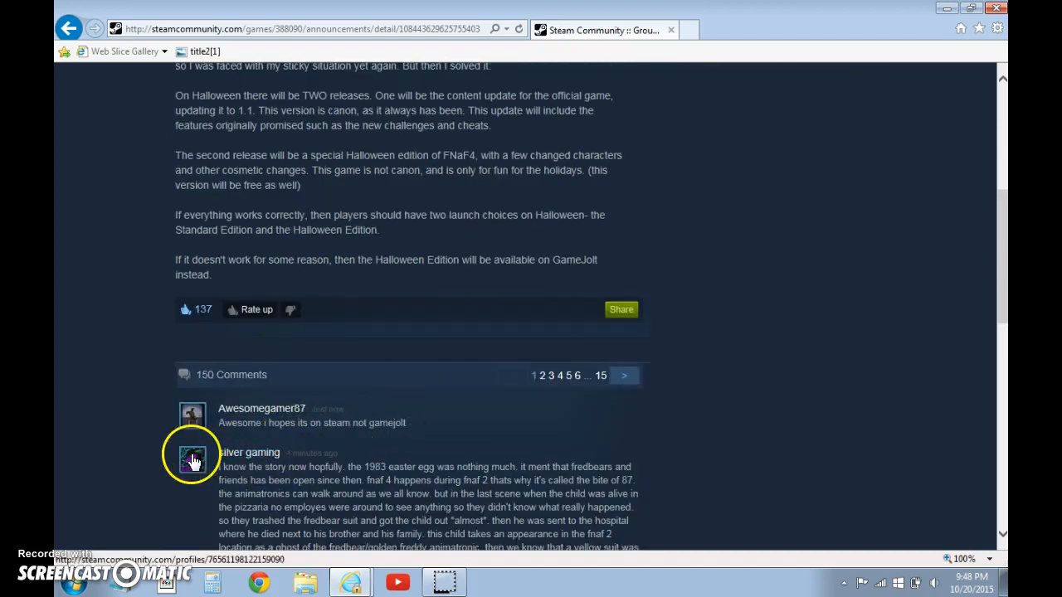
mouse_move(302, 440)
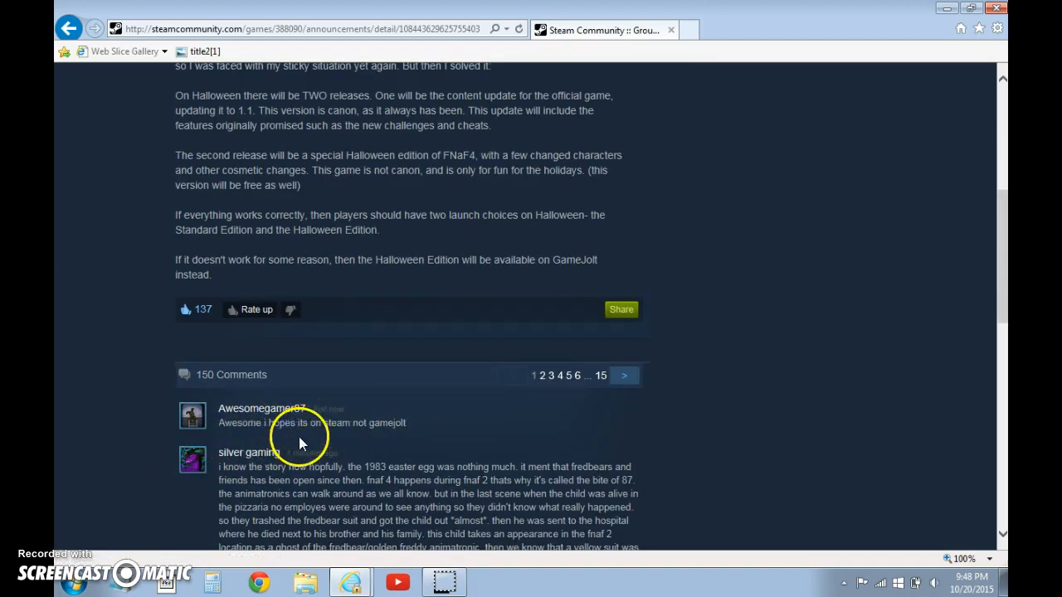
scroll(down, 3)
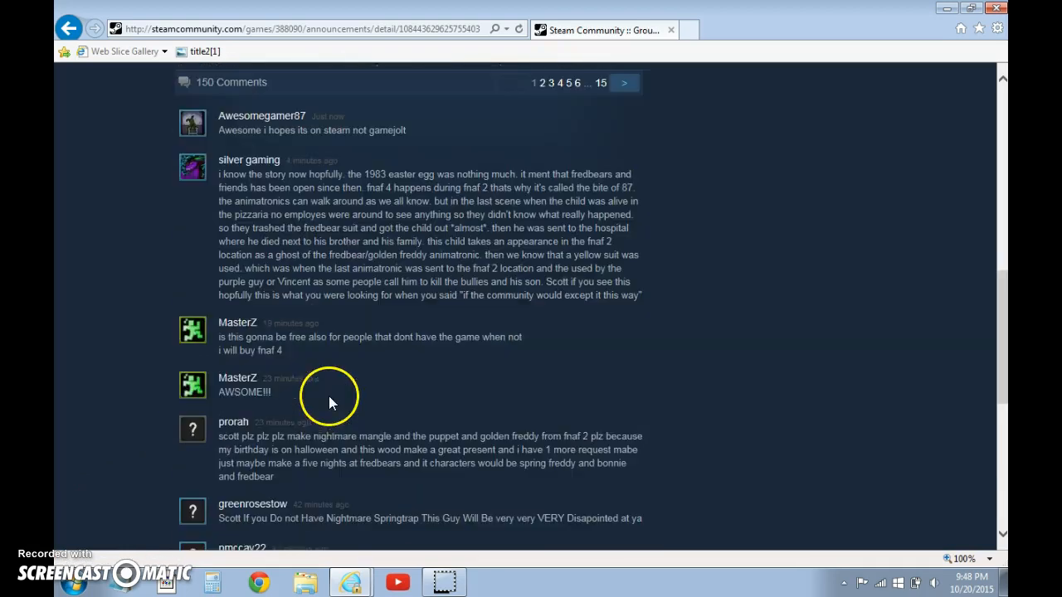
scroll(down, 3)
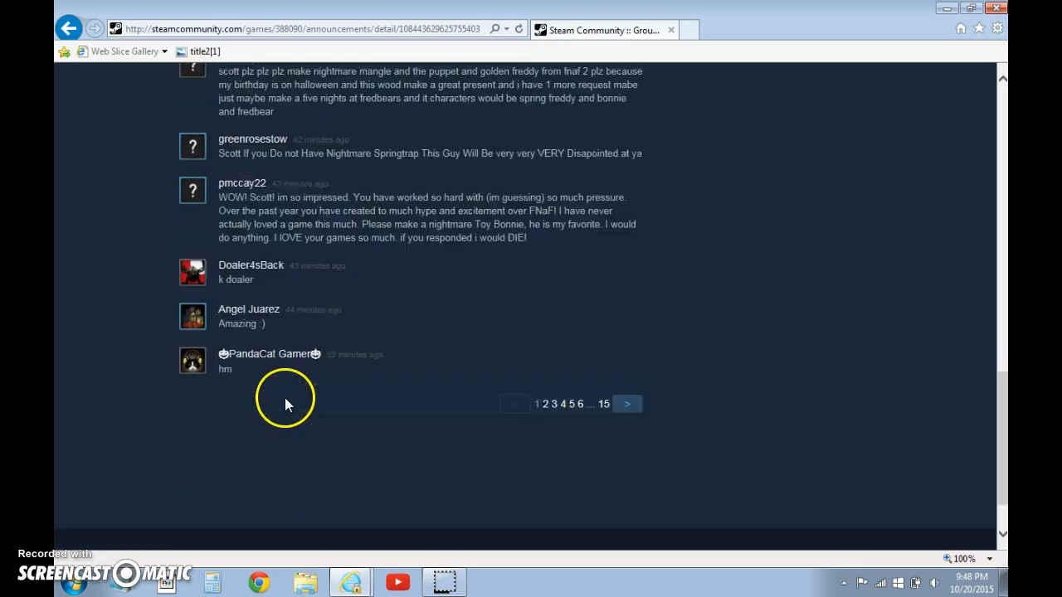